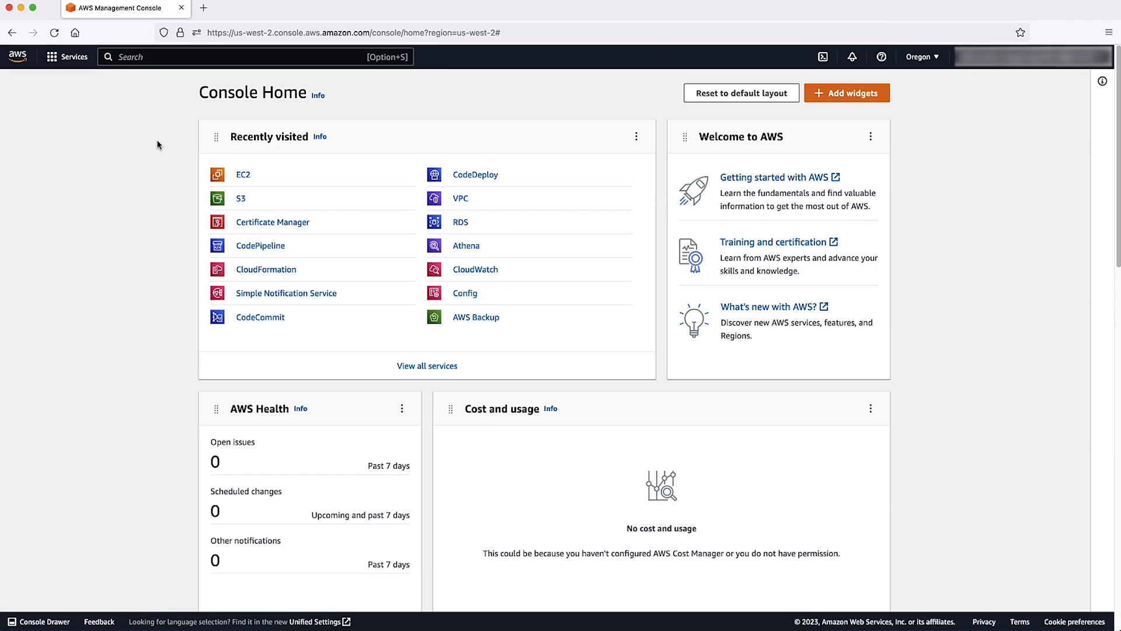
- Open EC2 from console search and go to the Key Pairs list
text(Ec2)
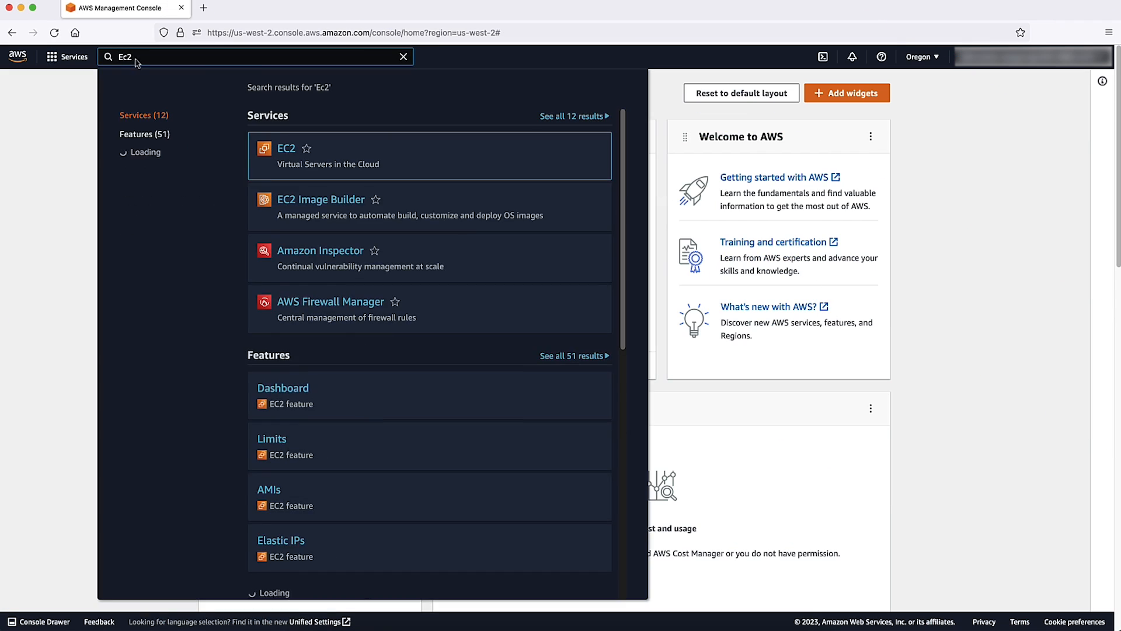
click(287, 148)
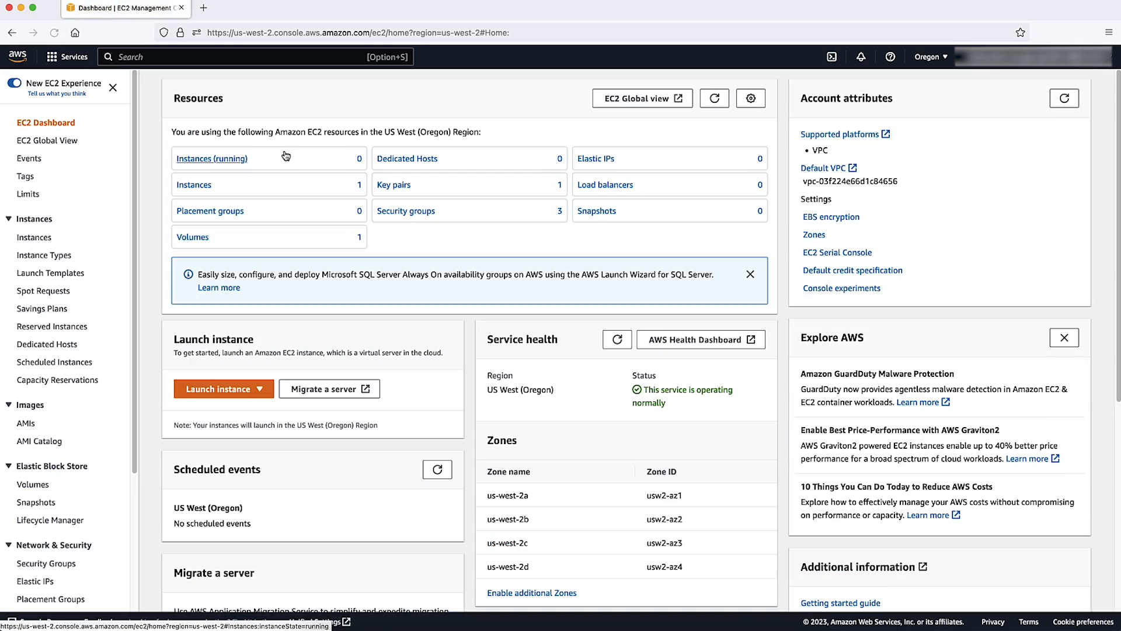
scroll(down, 3)
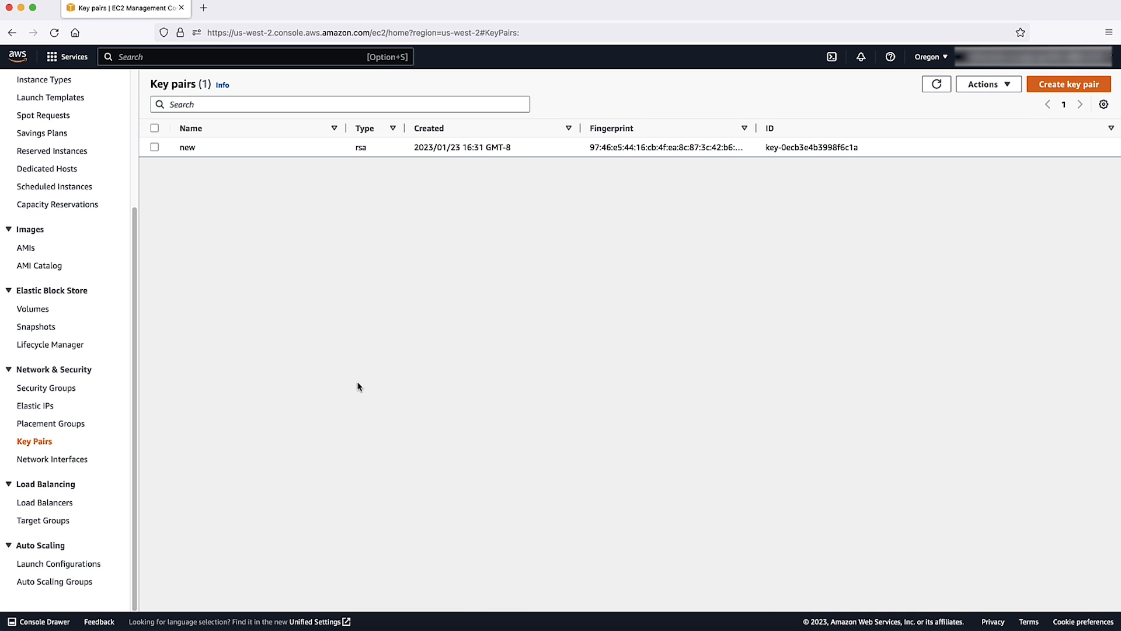
- Create an RSA key pair named 'test' in .pem format
click(1067, 83)
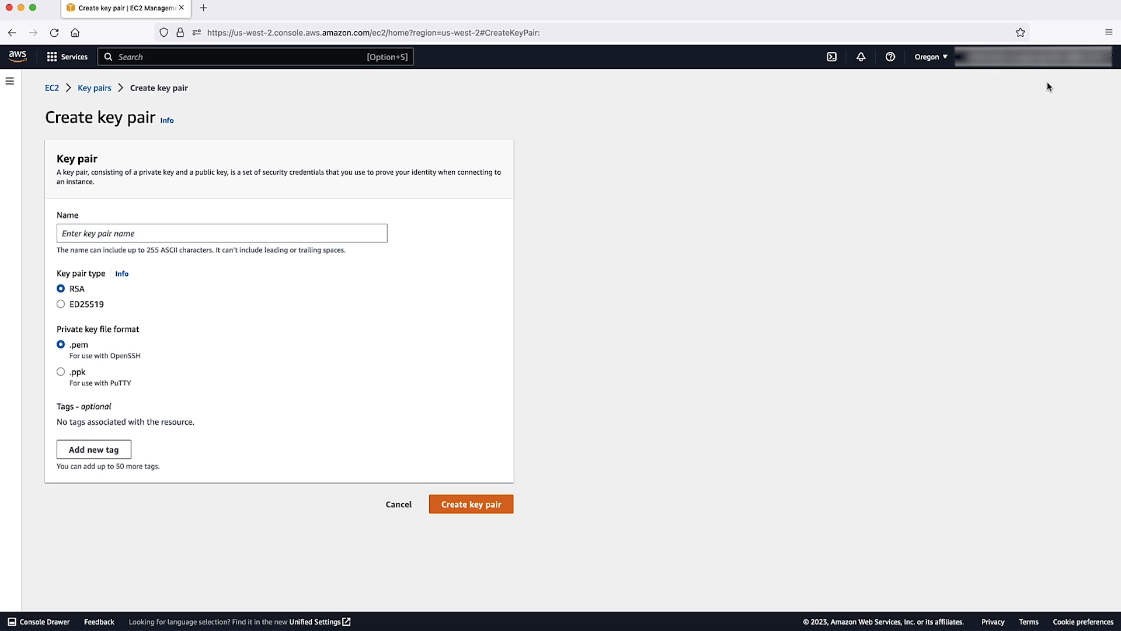
mouse_move(573, 232)
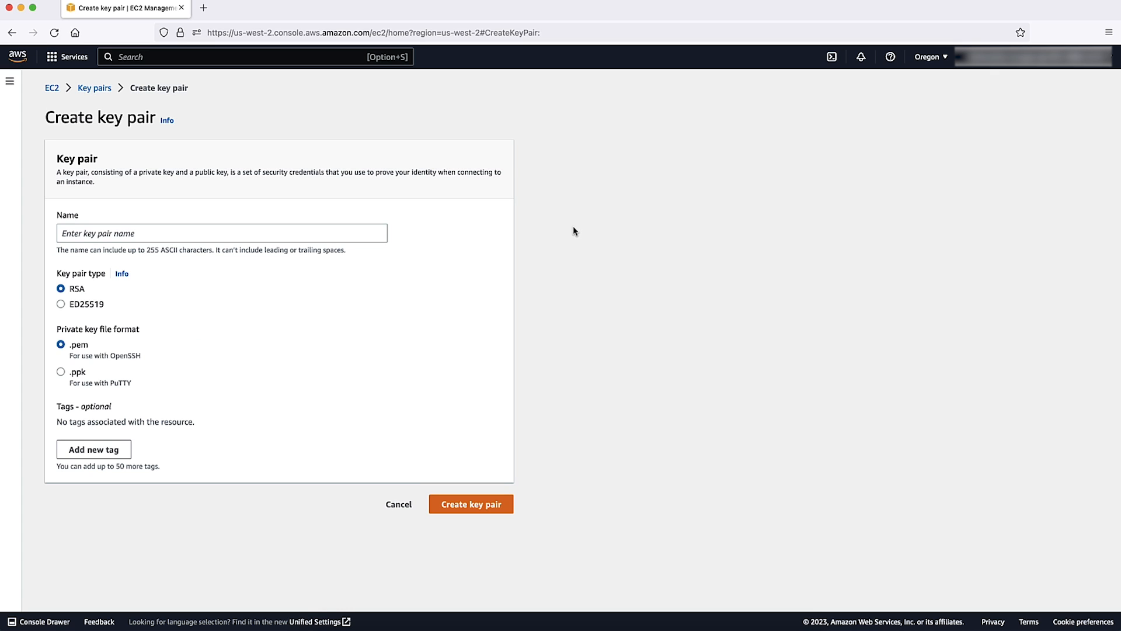
text(test)
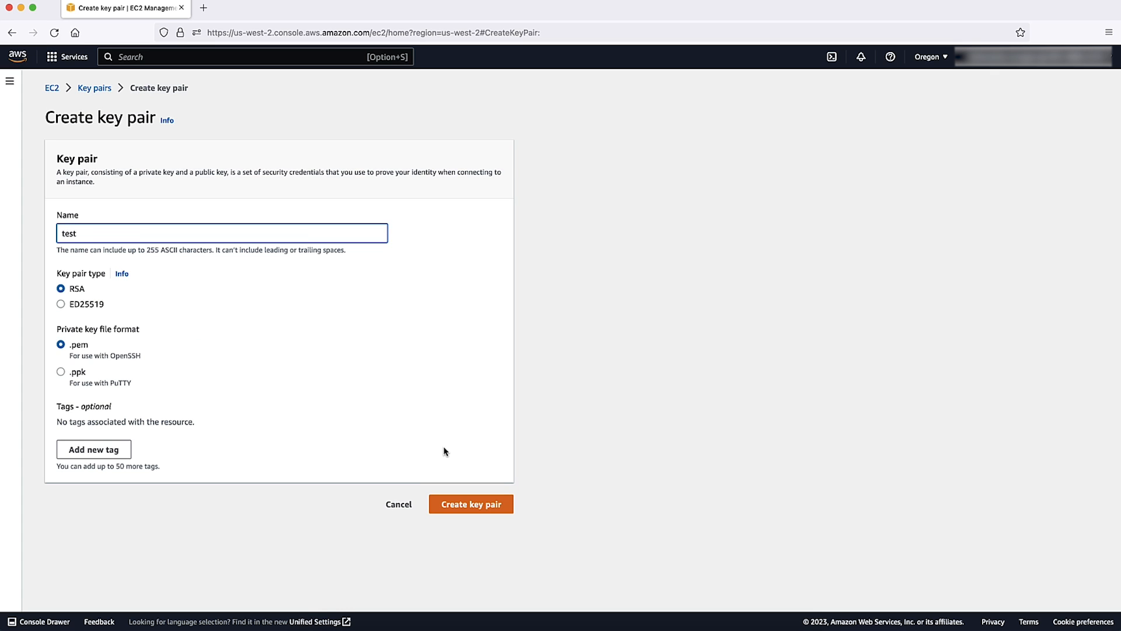
mouse_move(465, 495)
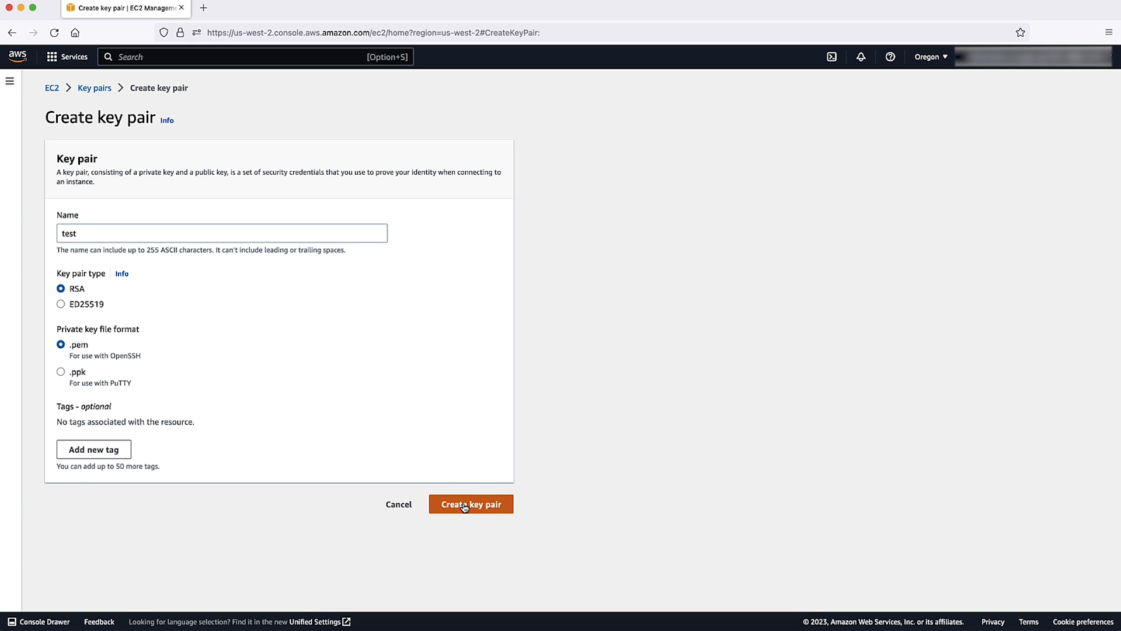
click(471, 504)
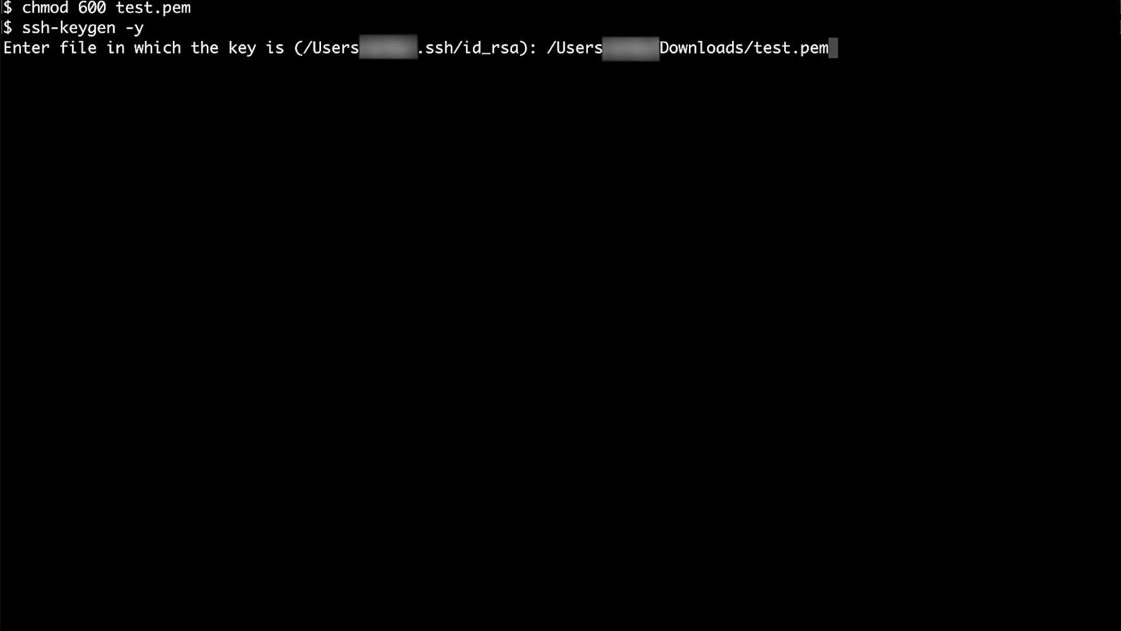
key(Return)
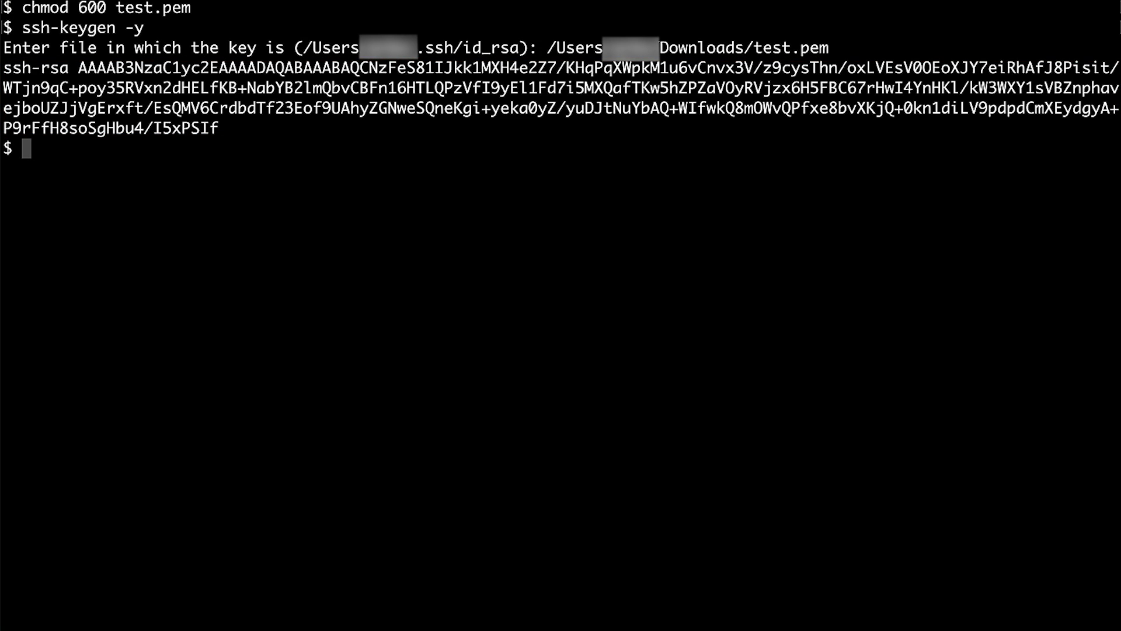
text(ssh -i new.pem ec2-user@34.217.207.154)
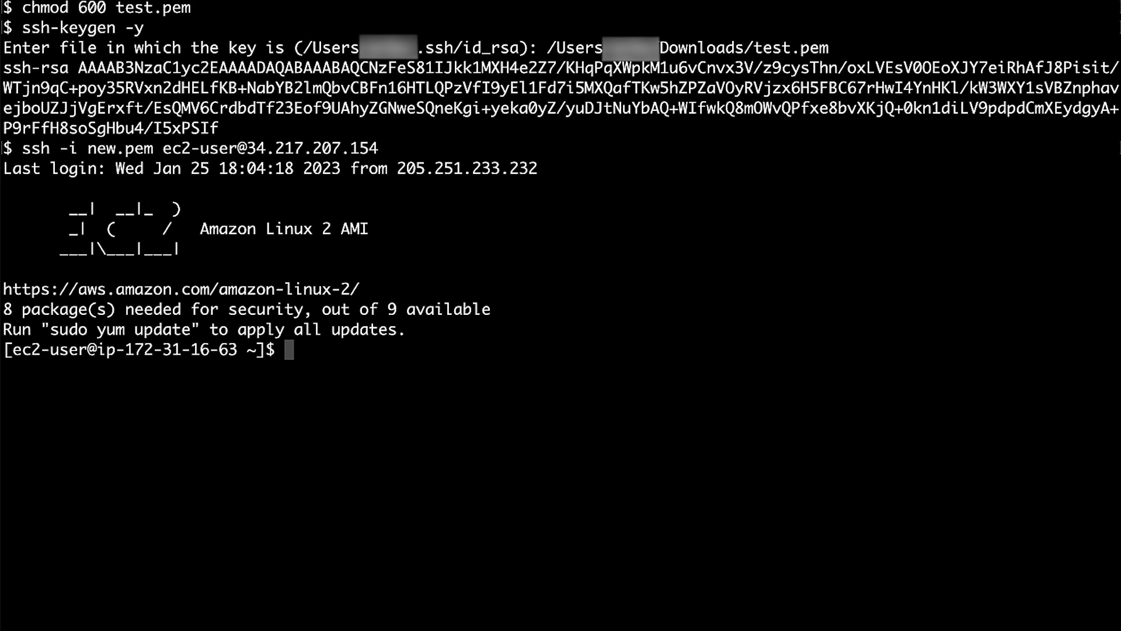
- Add user new_user, switch to it, and confirm the home directory /home/new_user
text(sudo adduser new_user)
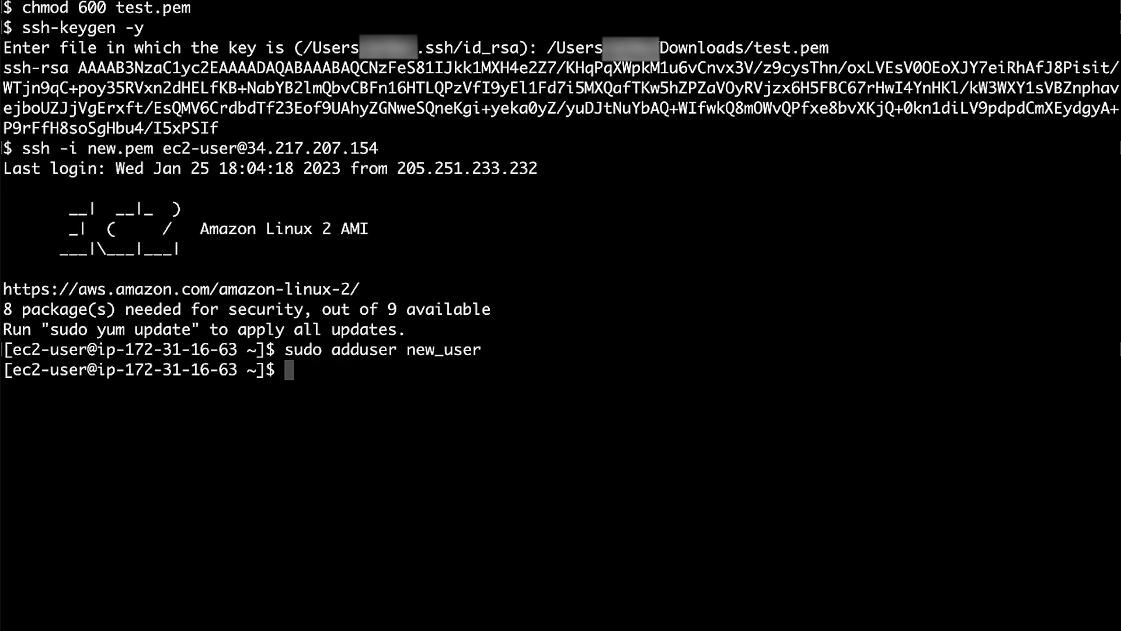
text(sudo su - new_user)
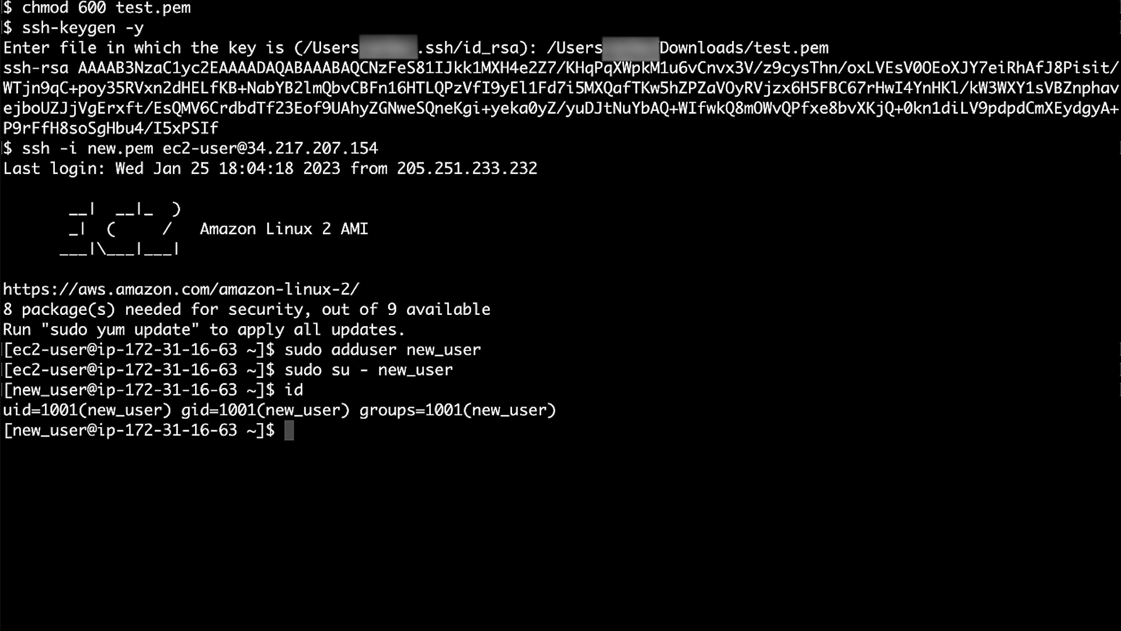
text(pwd)
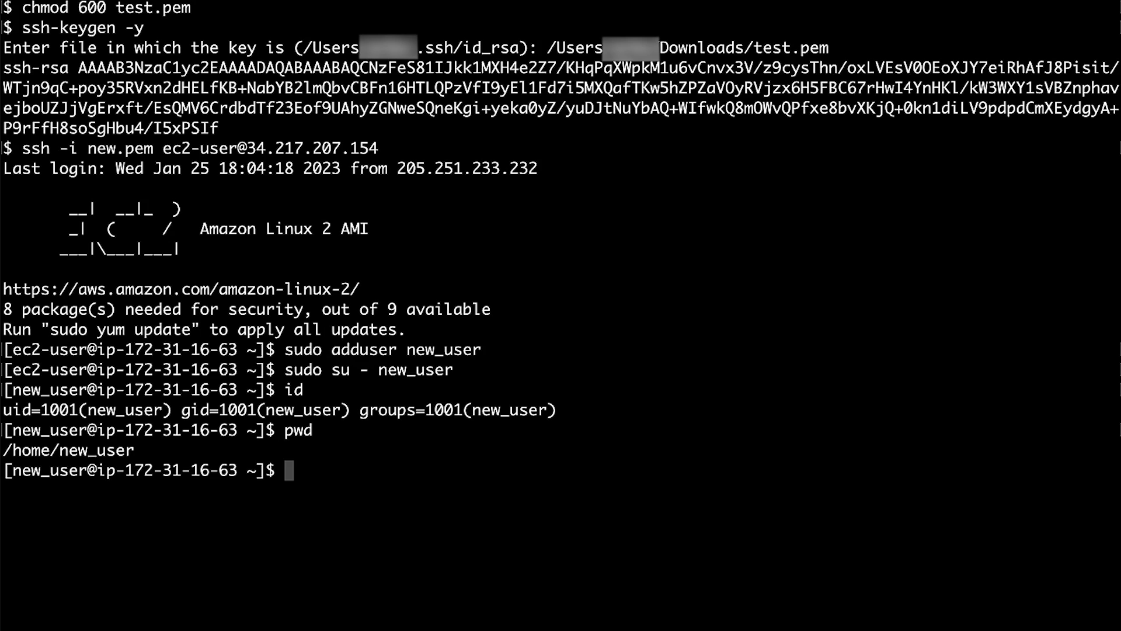
- Create .ssh (mode 700) and .ssh/authorized_keys (mode 600), then start appending to it
text(mkdir .ssh)
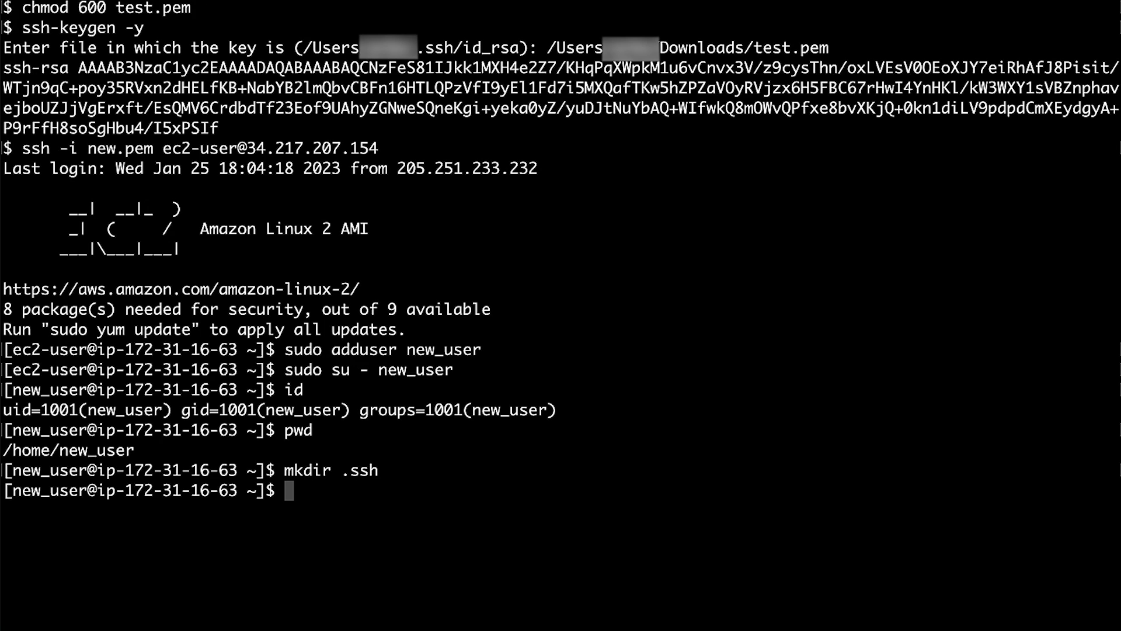
text(chmod 700 .ssh)
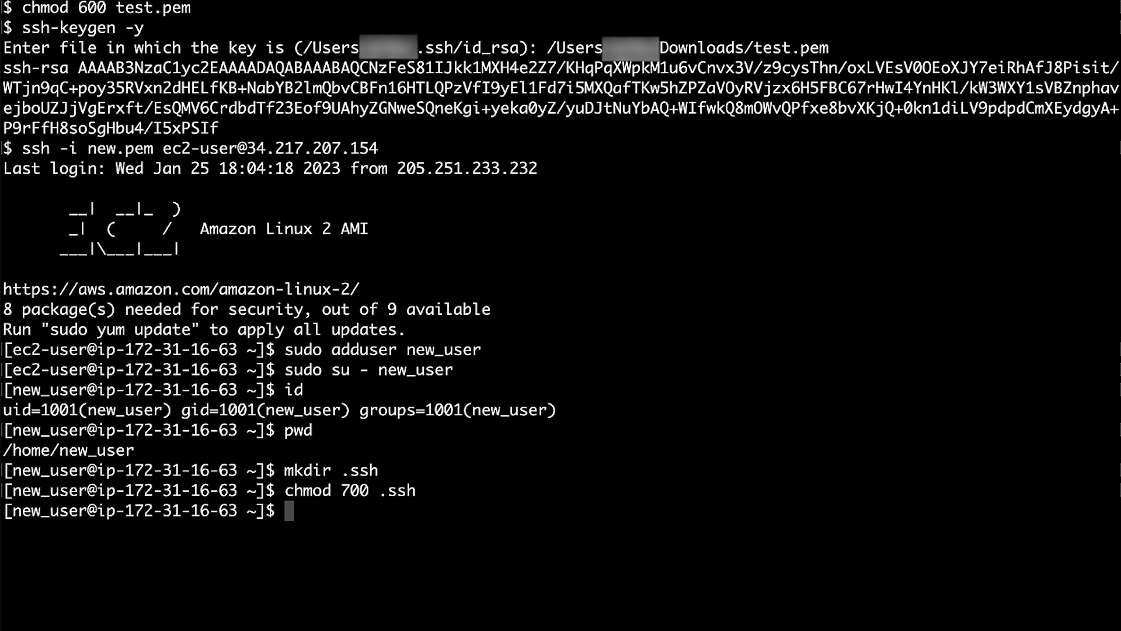
text(touch .ssh/authorized_keys)
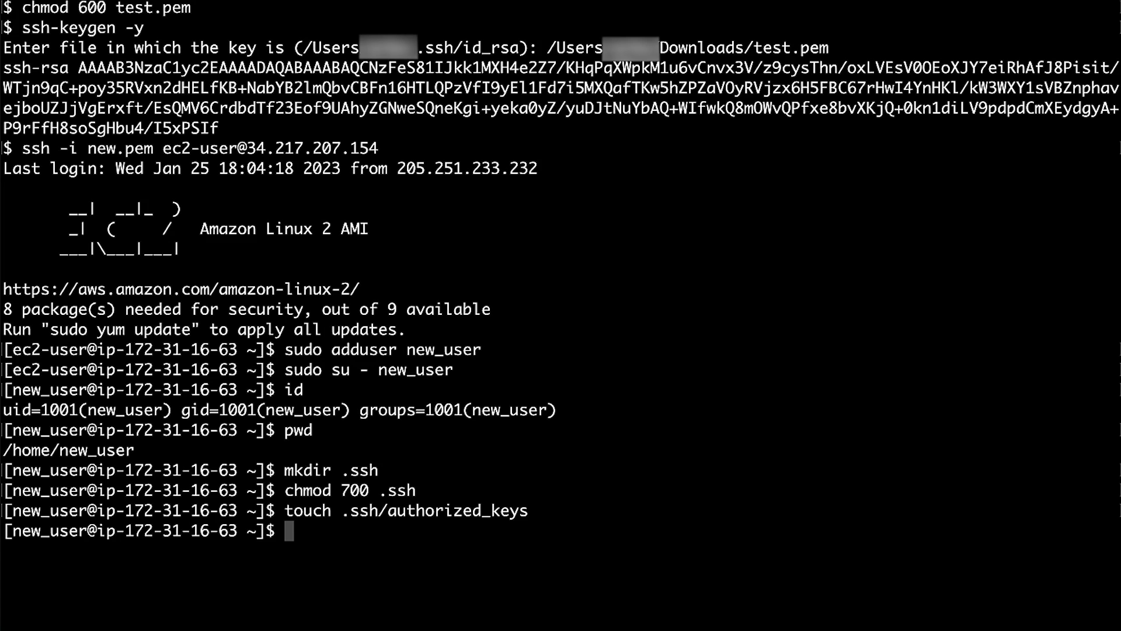
text(chmod 600 .ssh/authorized_keys)
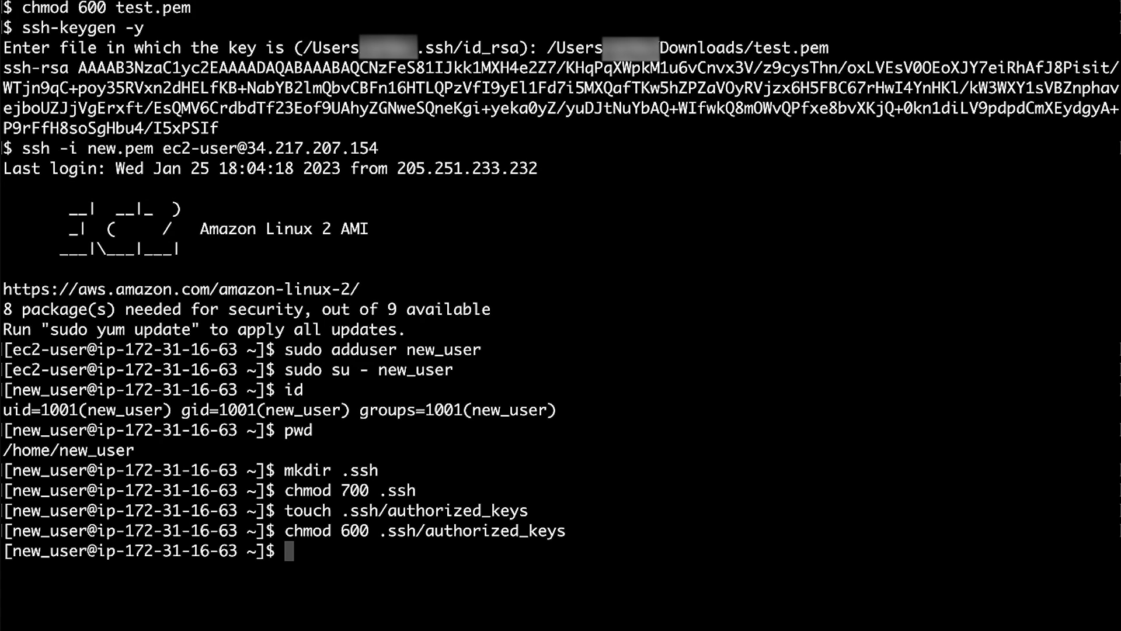
text(cat >> .ssh/authorized_keys)
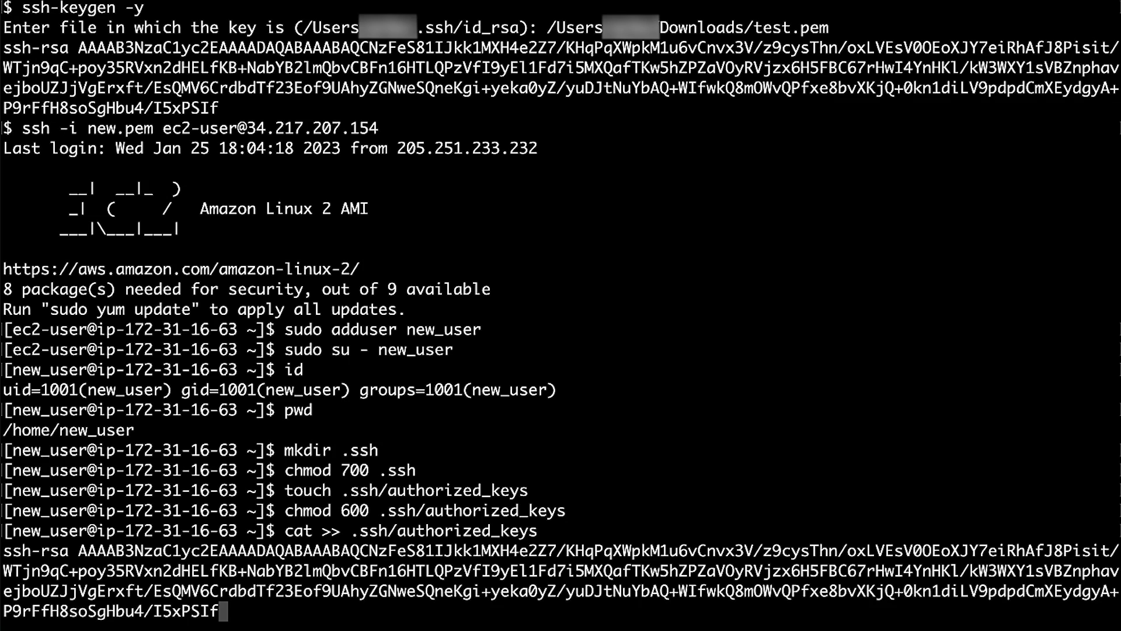
- Paste the test ssh-rsa public key into new_user's authorized_keys and save
key(Enter)
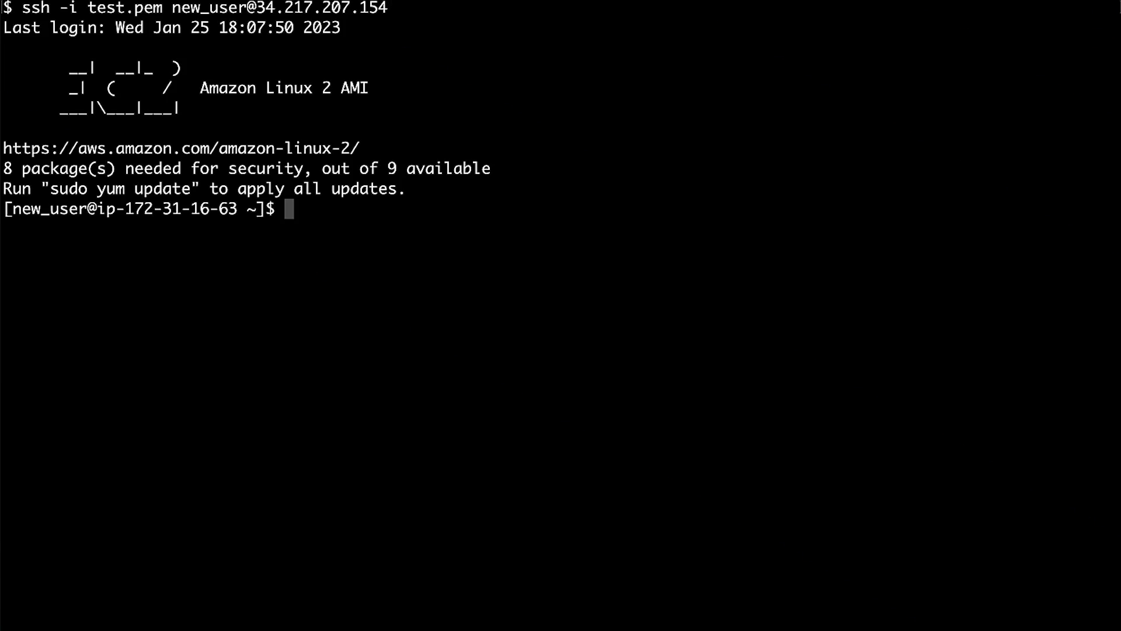
text(id)
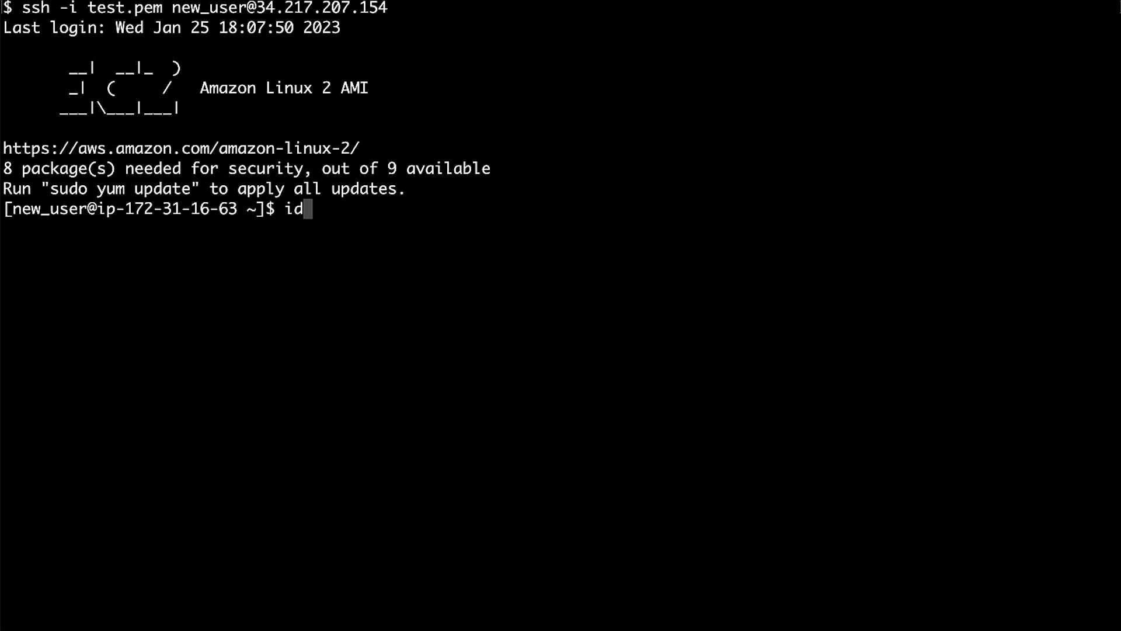